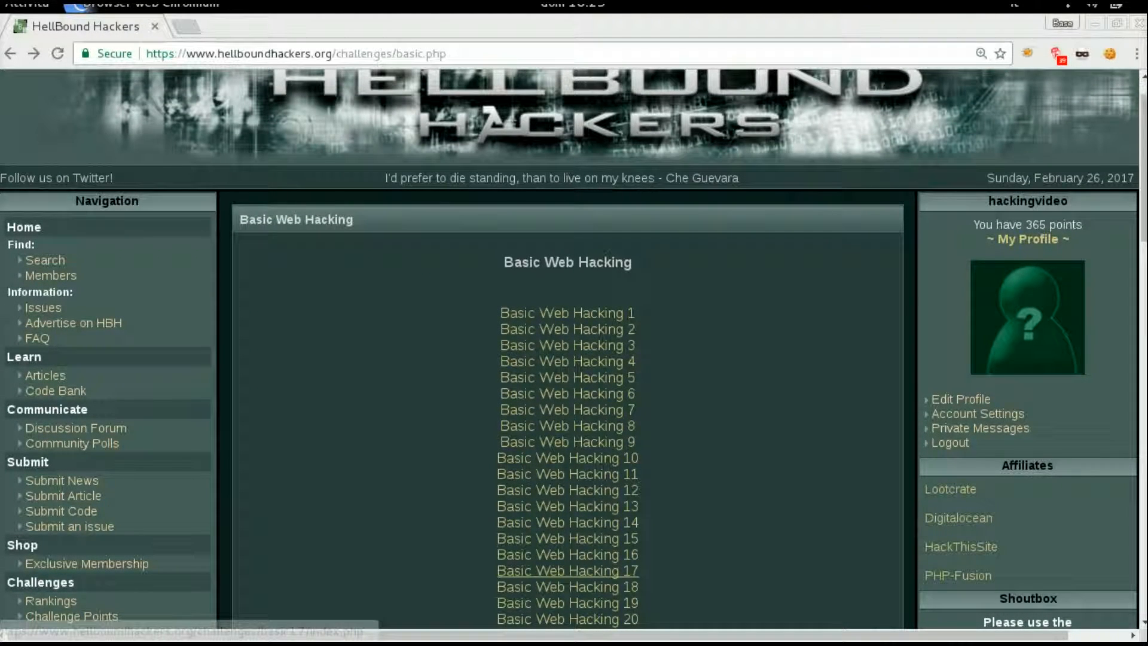
- Open the Basic Web Hacking 17 challenge from the HellBound Hackers list
left_click(566, 570)
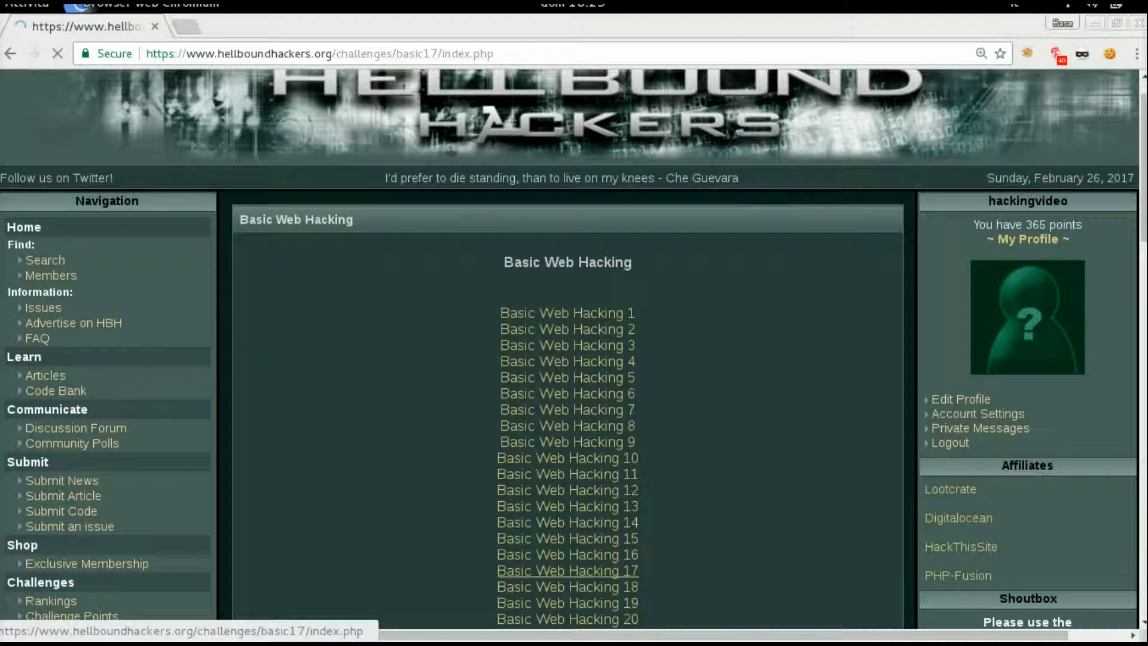
left_click(566, 569)
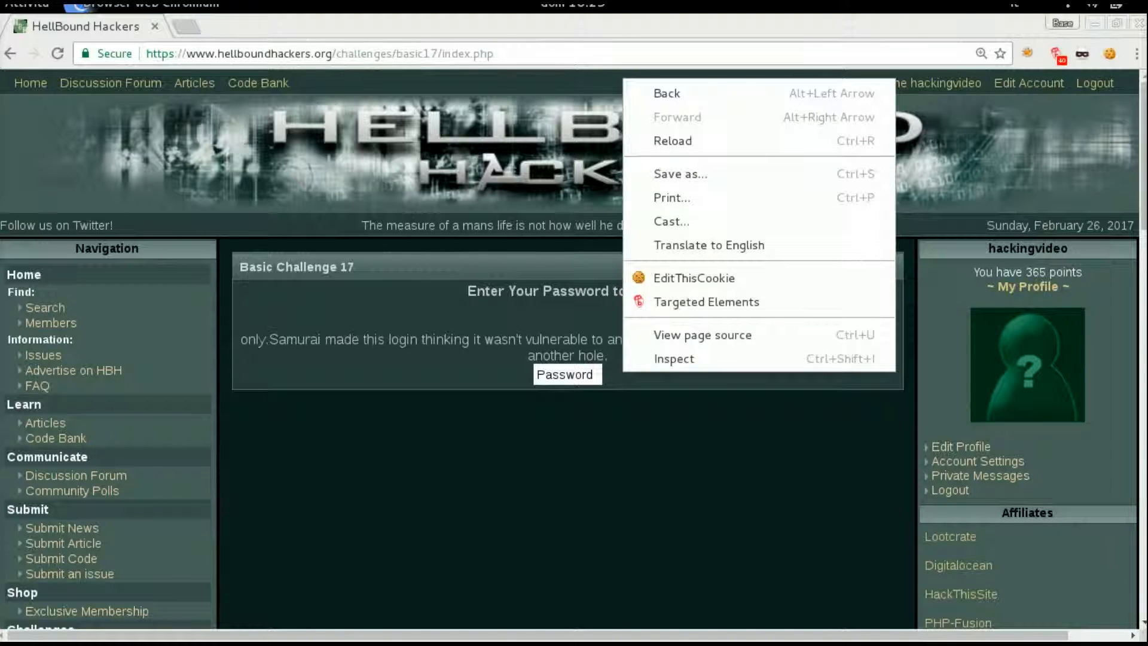
- Inspect the login box markup and select the applet's basic17.class code attribute
left_click(673, 357)
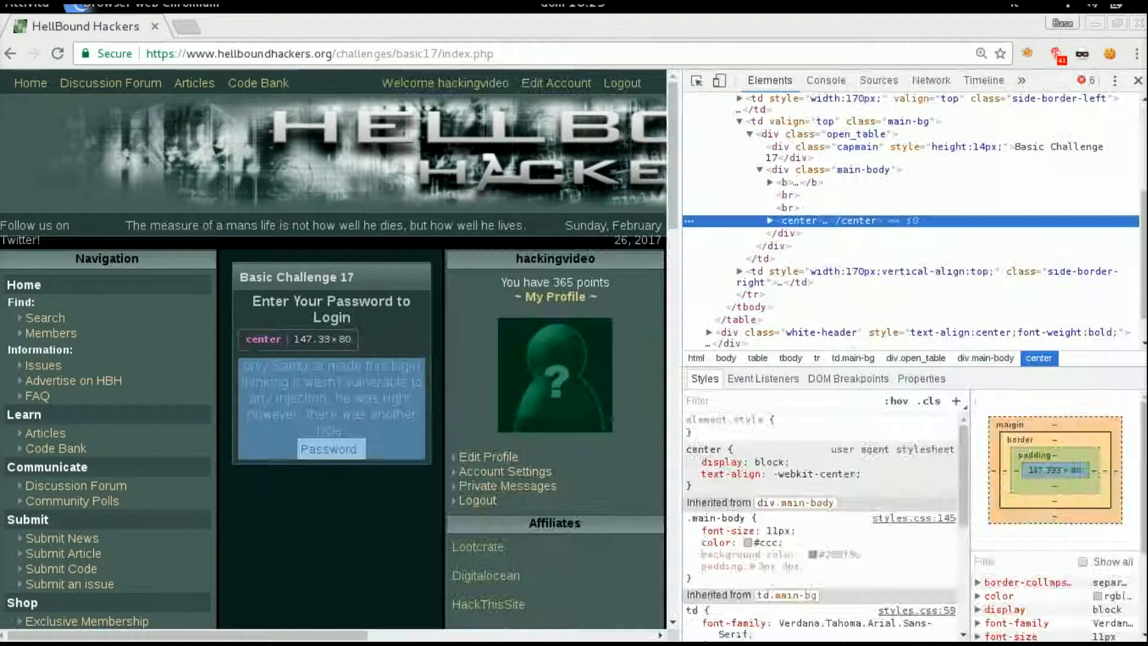
left_click(771, 220)
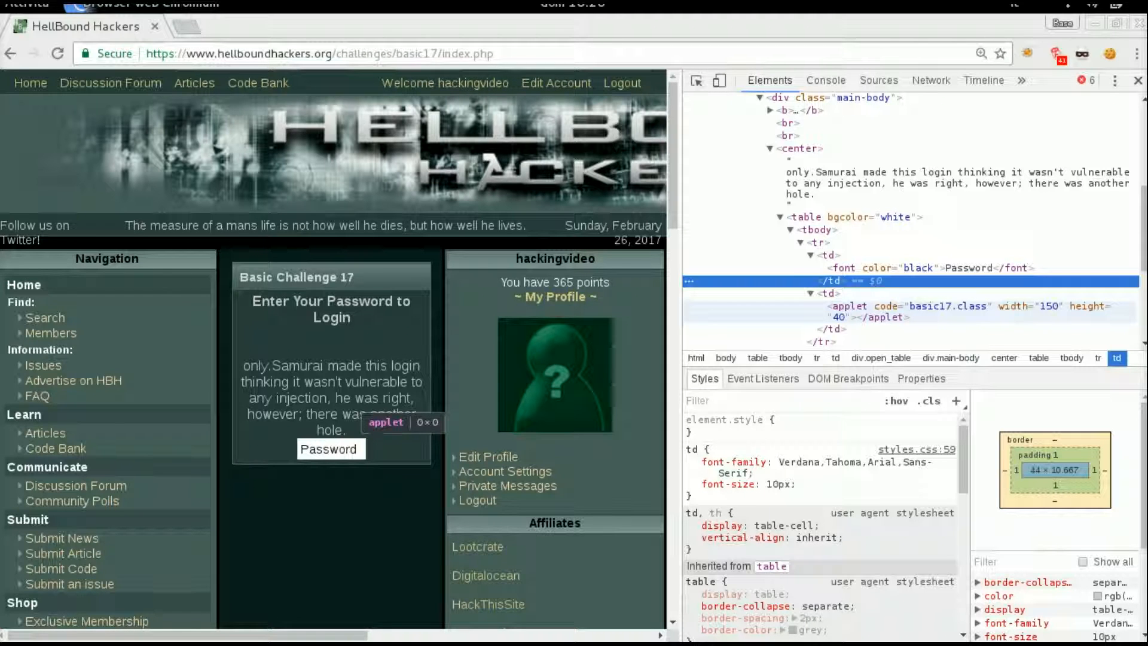
left_click(849, 306)
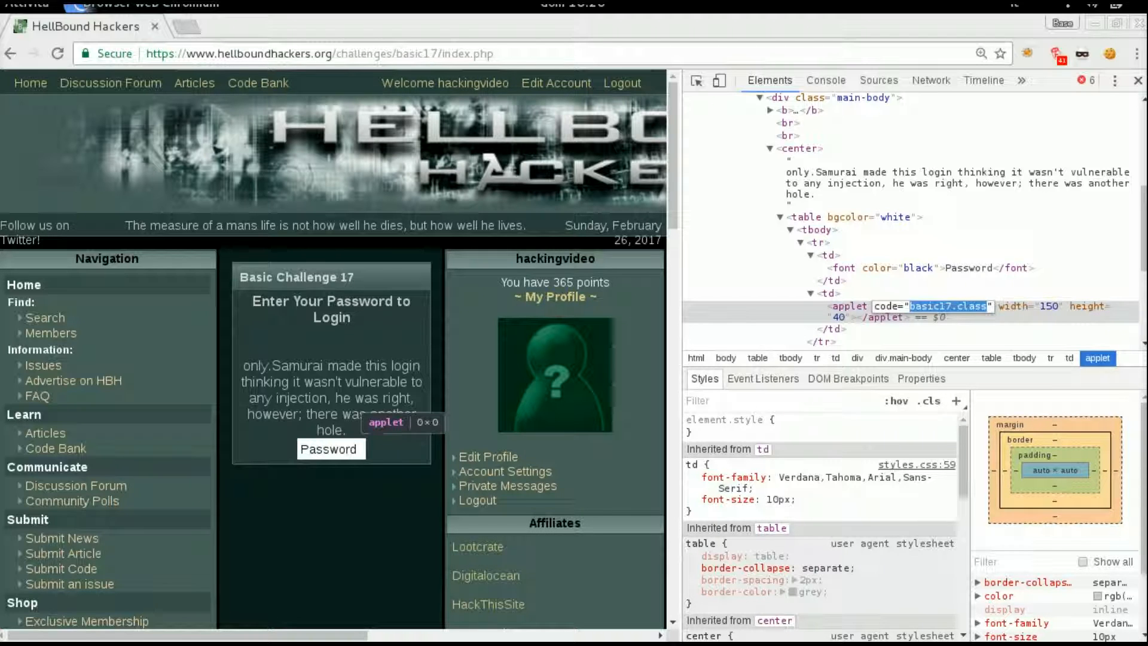
right_click(948, 307)
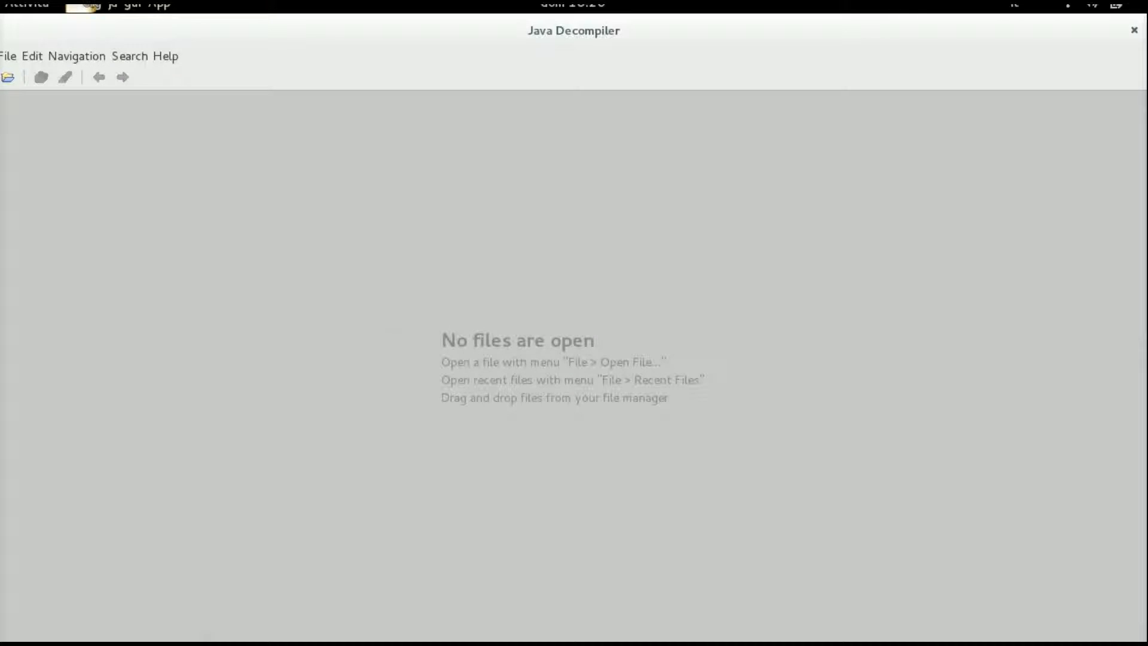
- Open basic17.class from the Scaricati folder to view its decompiled source
left_click(9, 76)
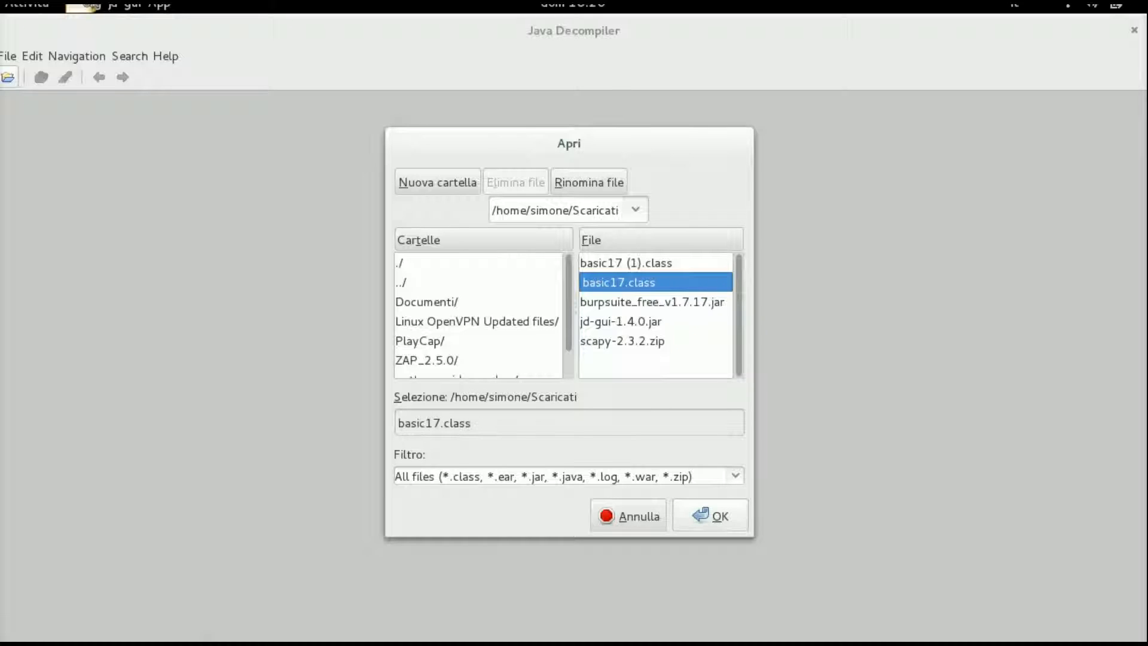
left_click(709, 514)
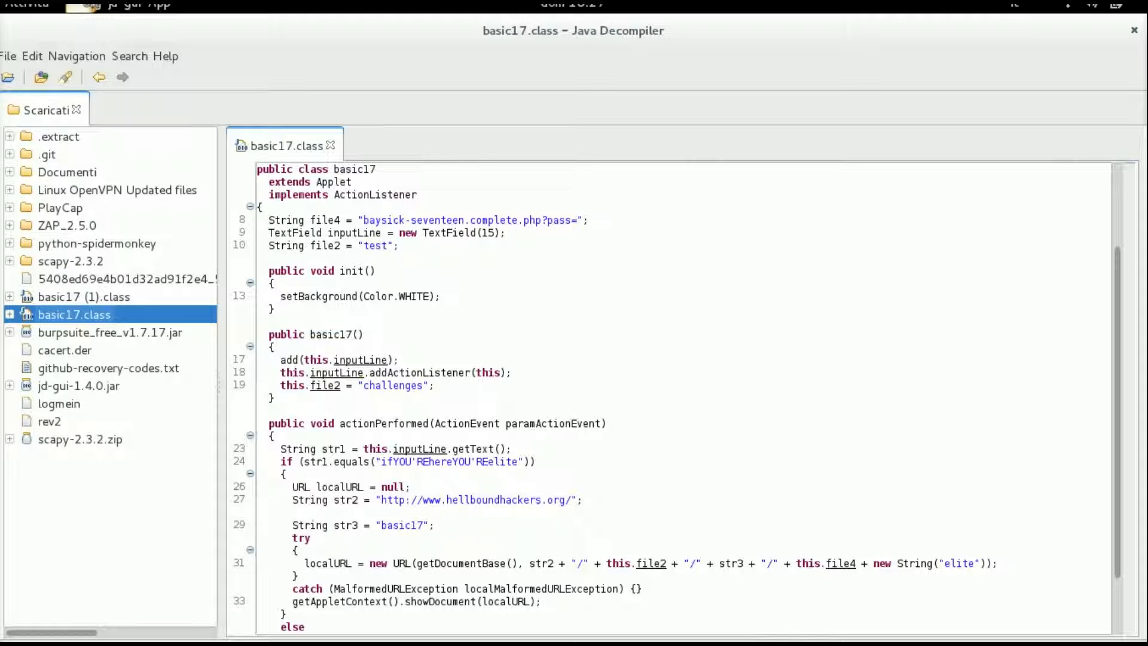
scroll("down", 3)
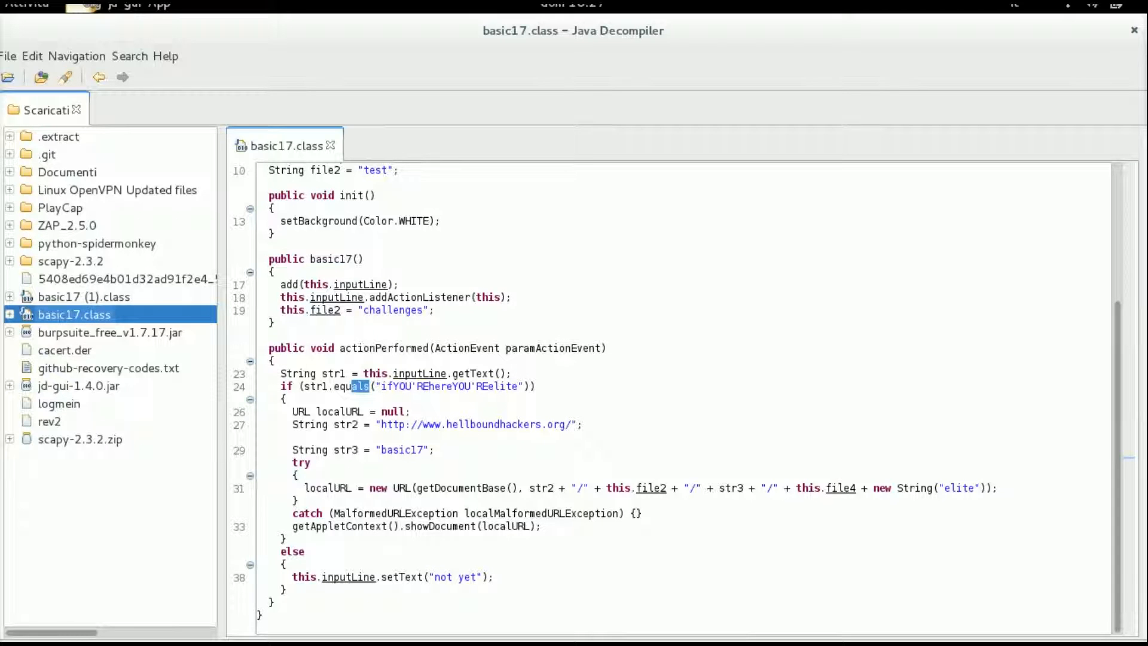
double_click(351, 387)
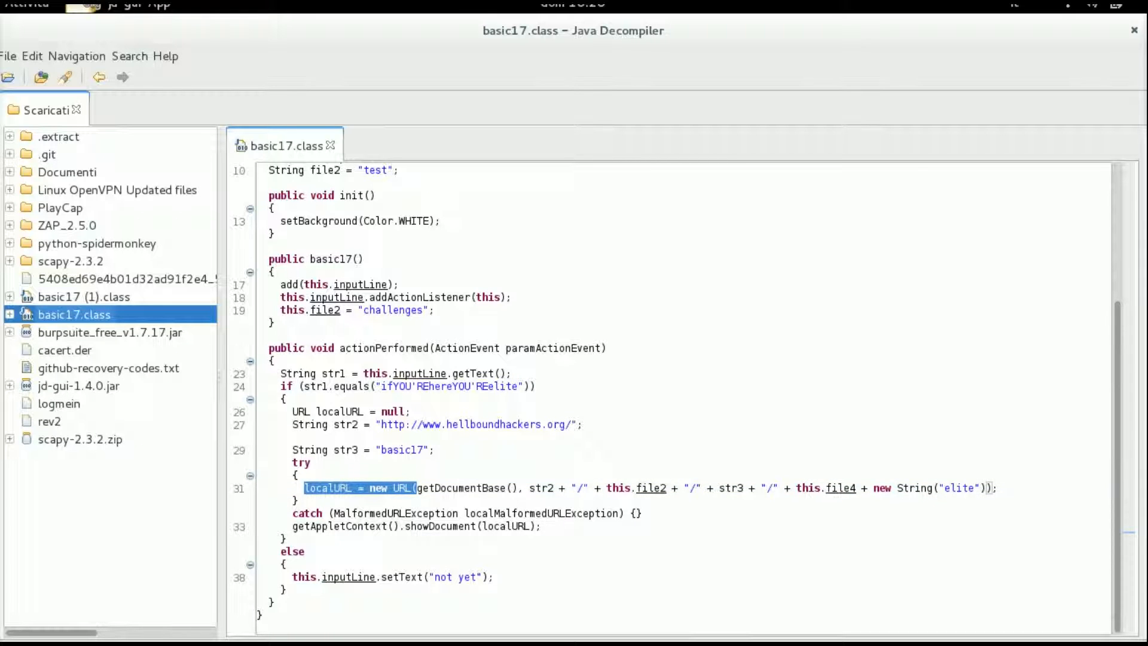
left_click(659, 488)
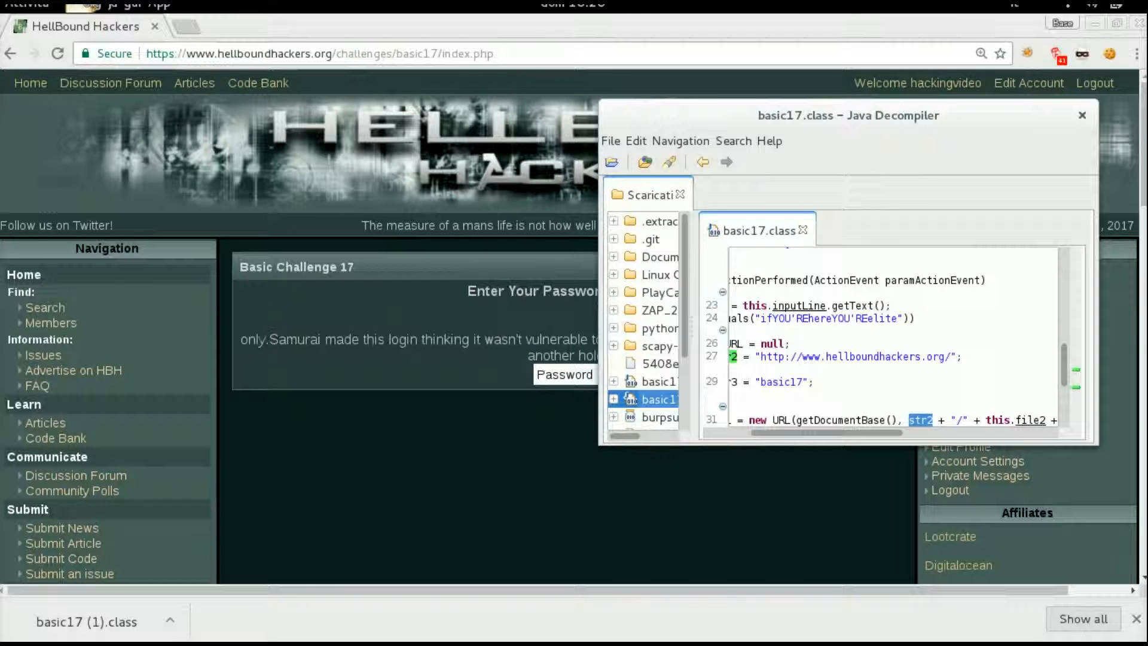
scroll("up", 3)
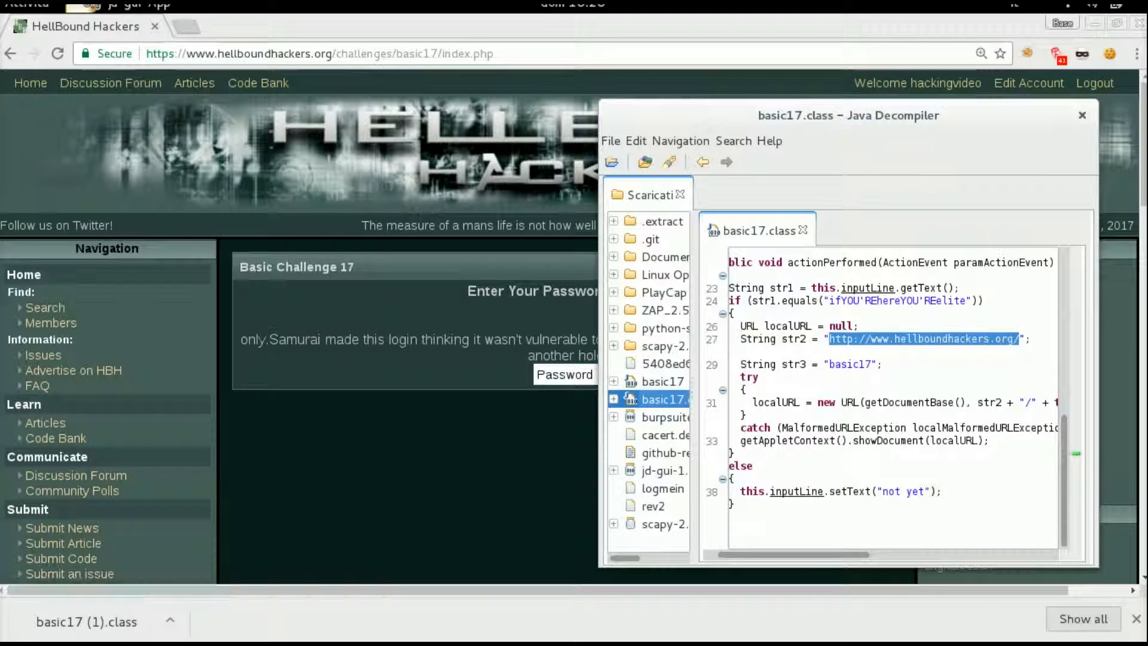
type("http://www.hellboundhackers.org/test/")
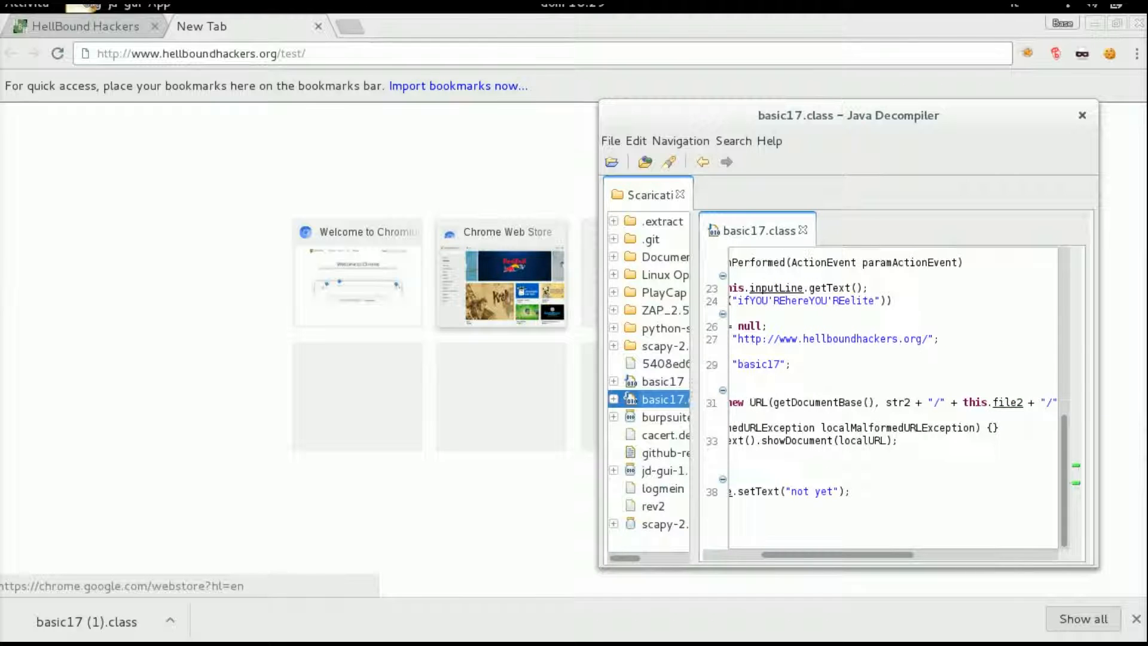
double_click(895, 402)
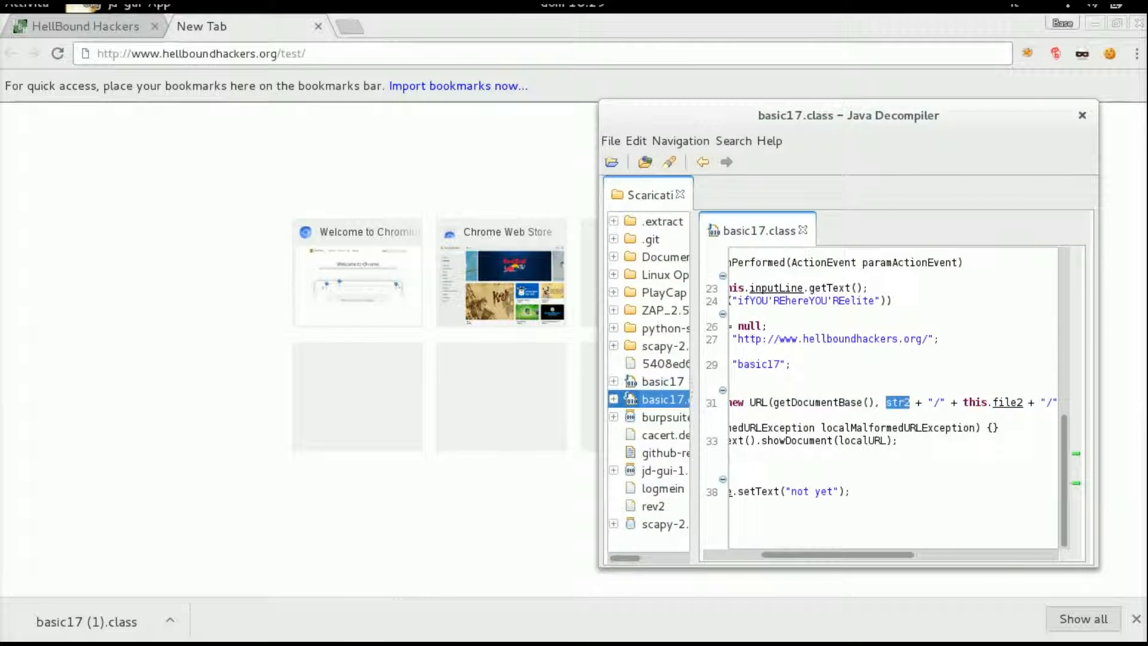
left_click(1083, 114)
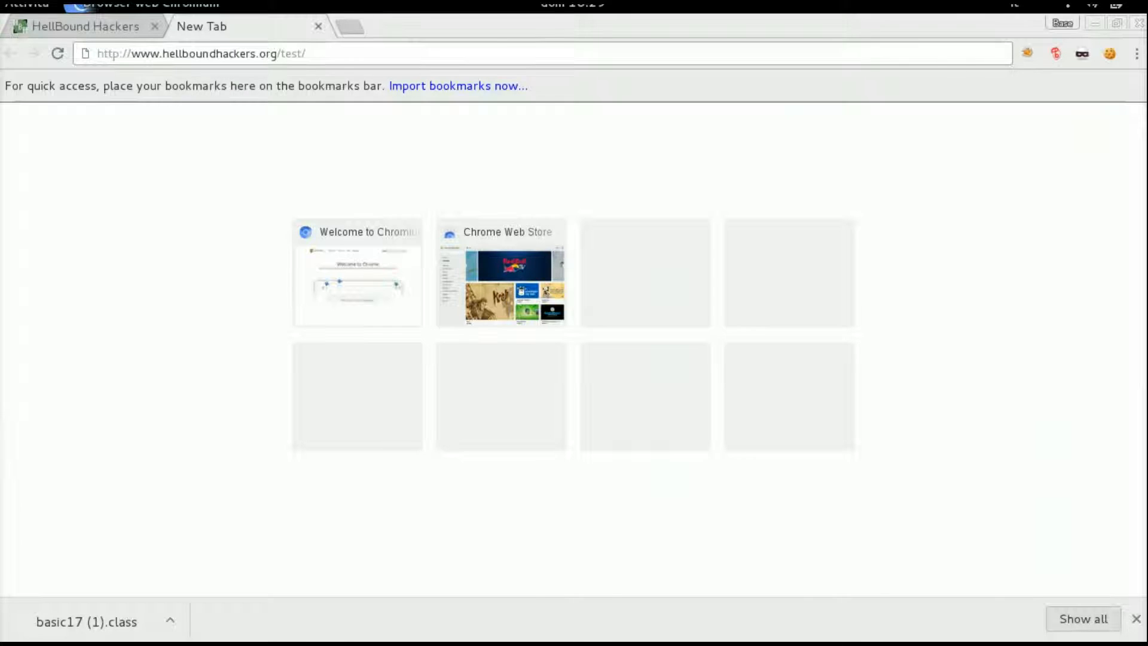
type("ba")
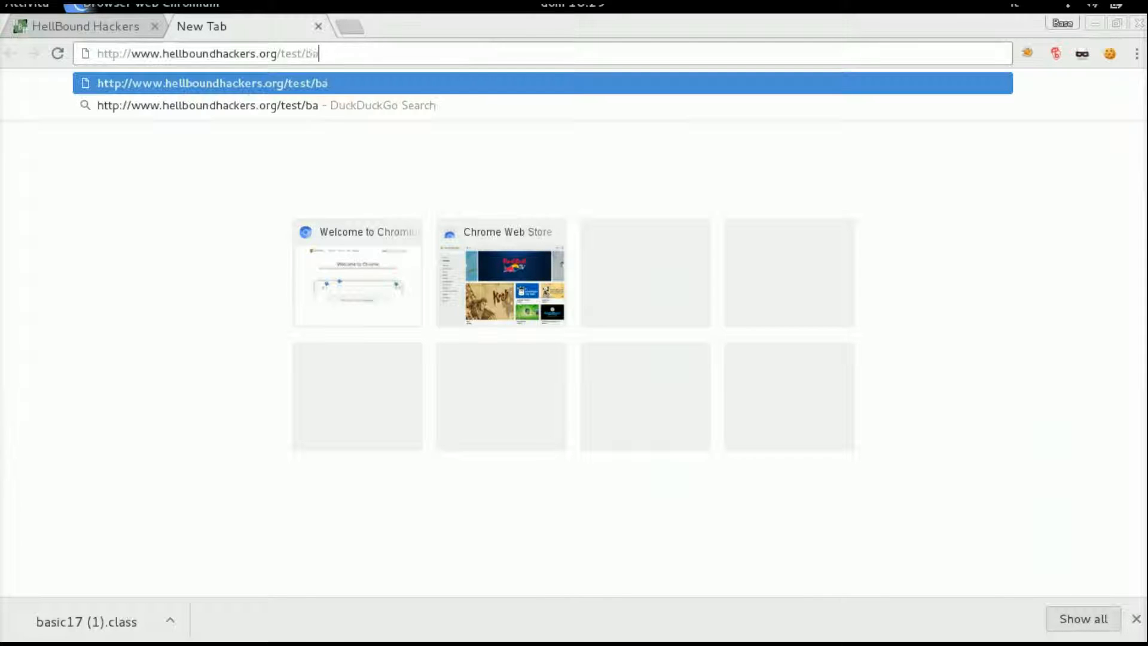
type("sic17/")
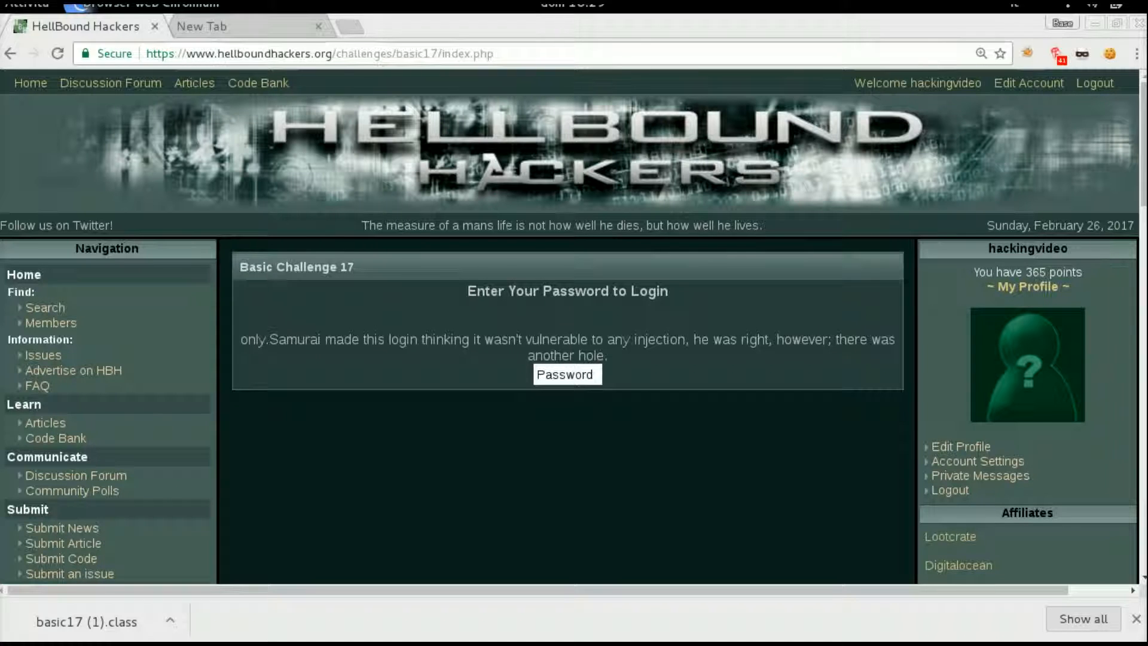
double_click(417, 54)
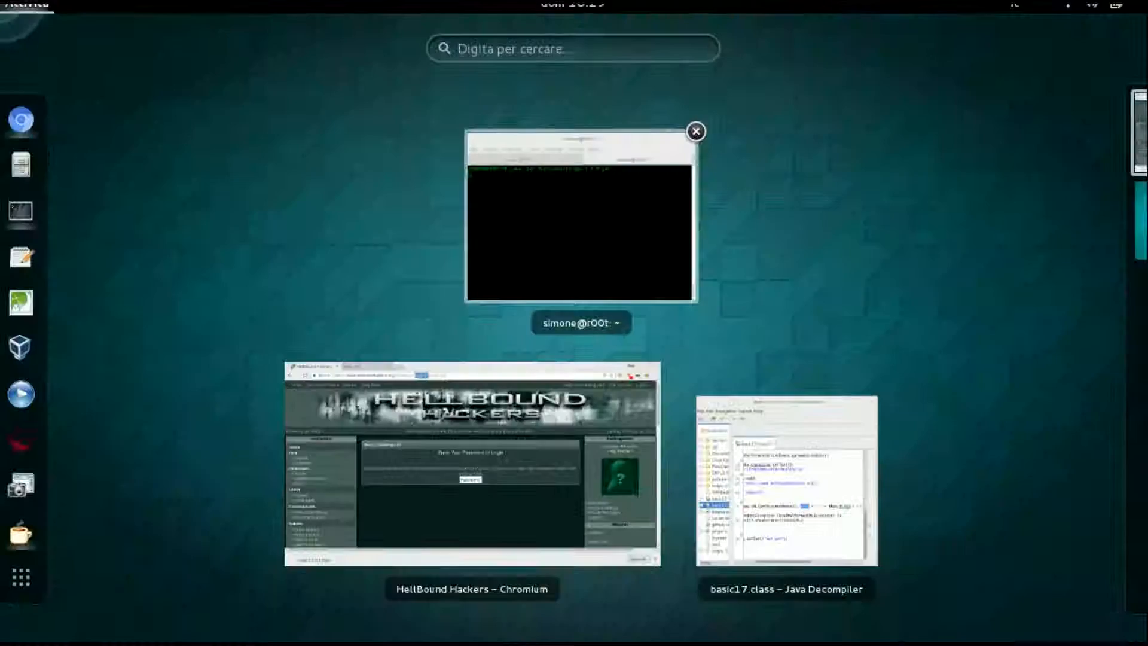
- Bring JD-GUI forward and scroll to the file4 page name baysick-seventeen.complete.php
left_click(785, 479)
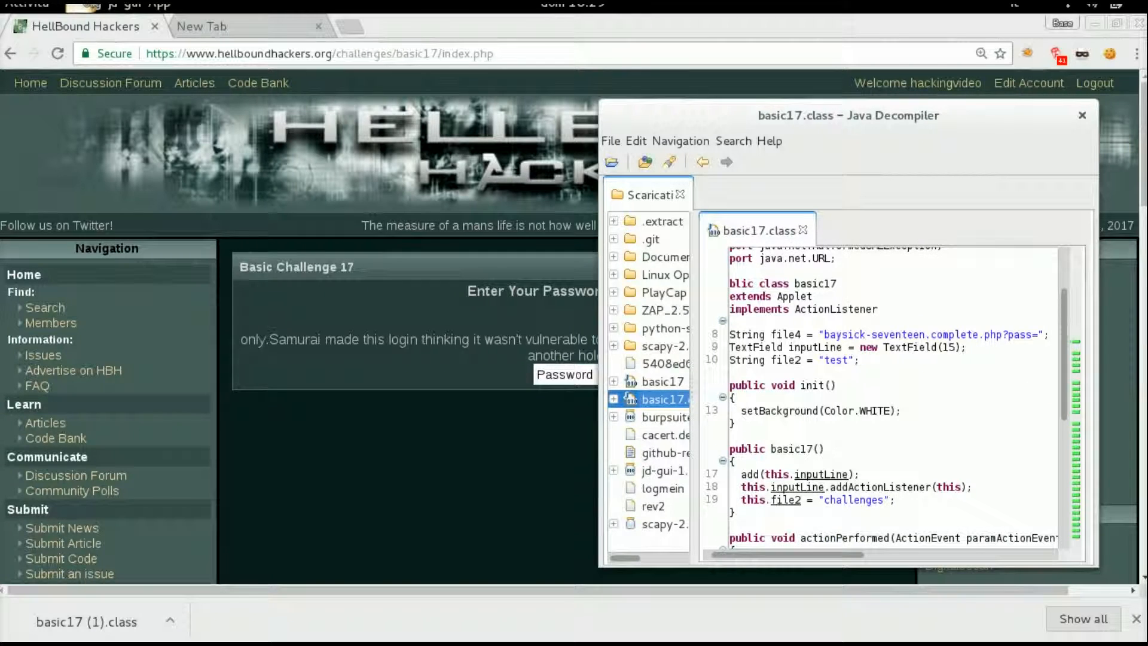
scroll("down", 3)
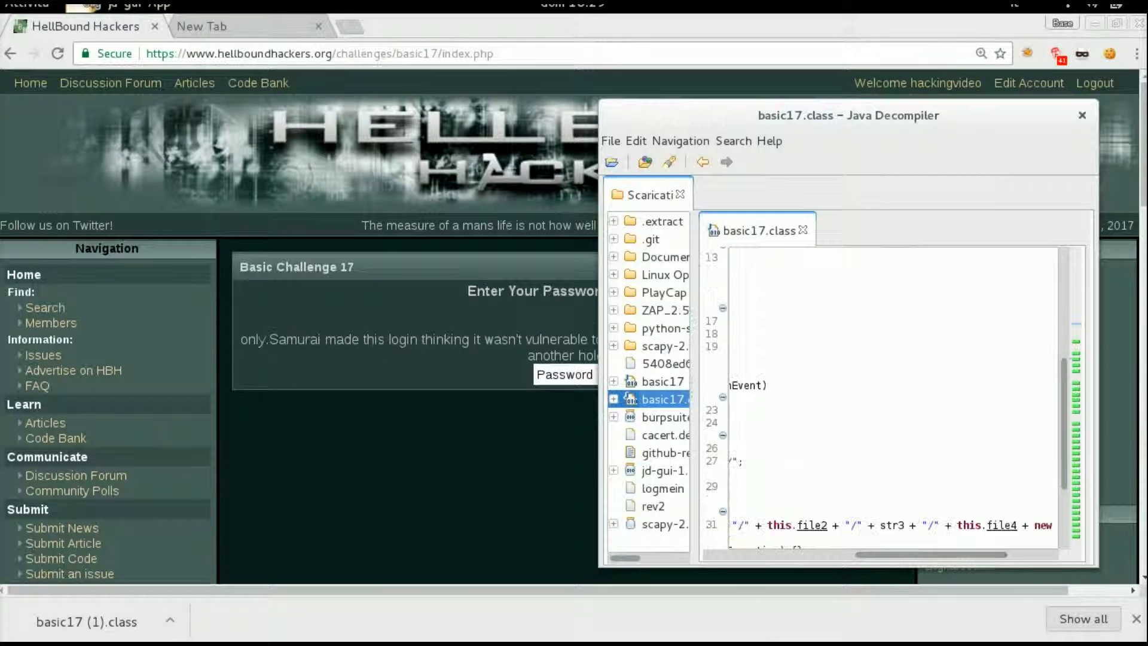
scroll("down", 3)
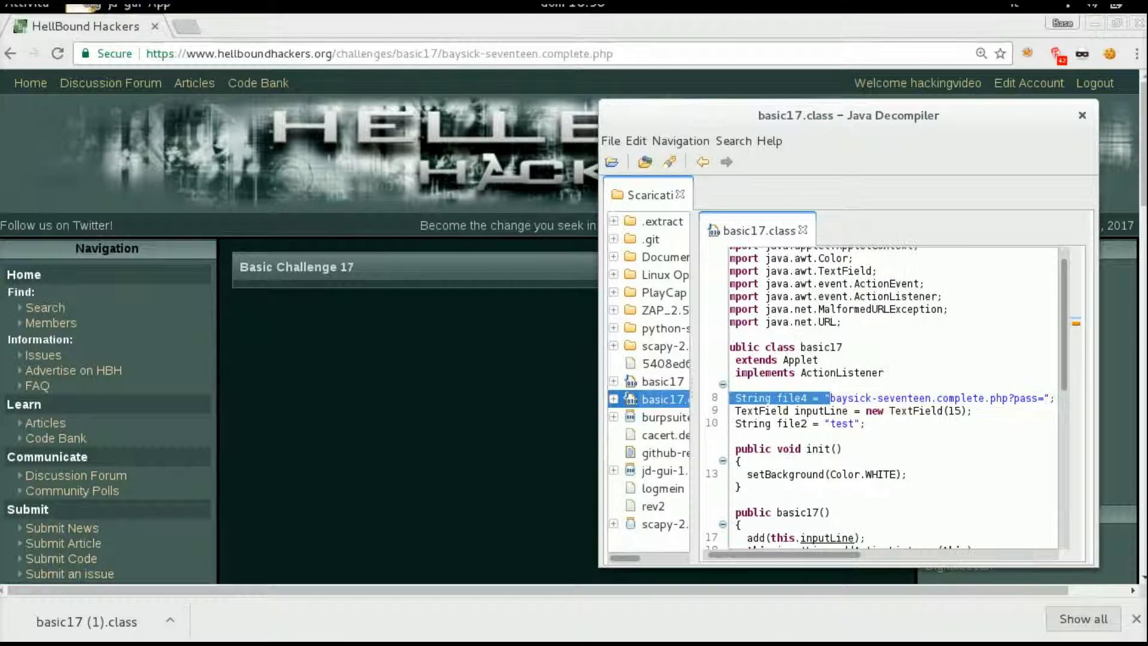
double_click(791, 398)
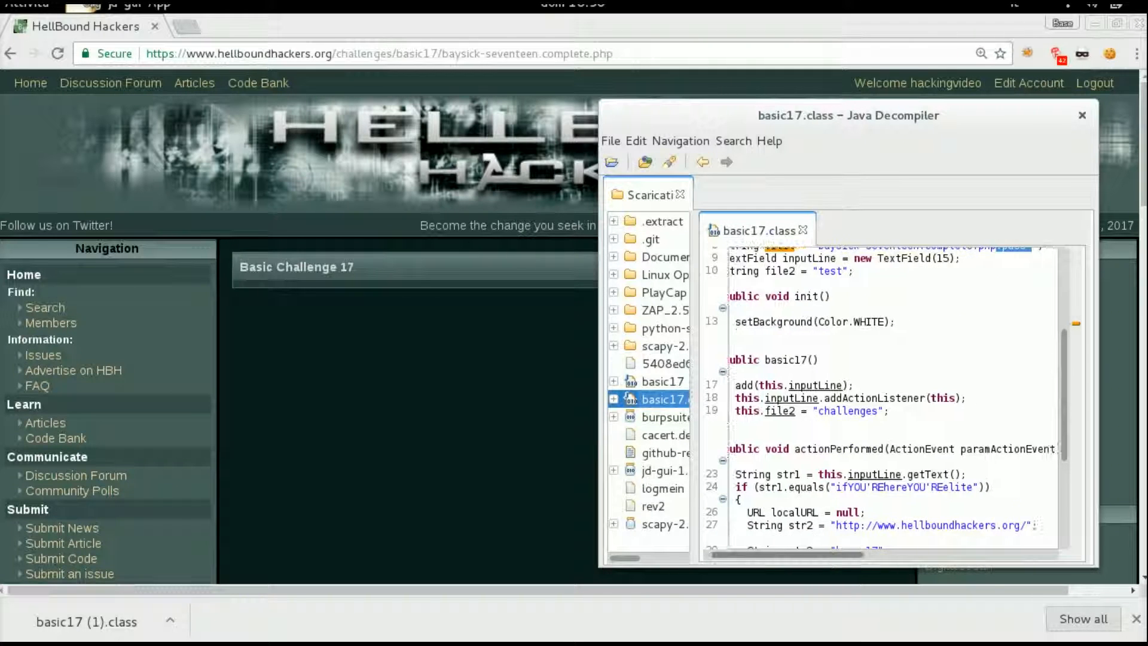
scroll("down", 3)
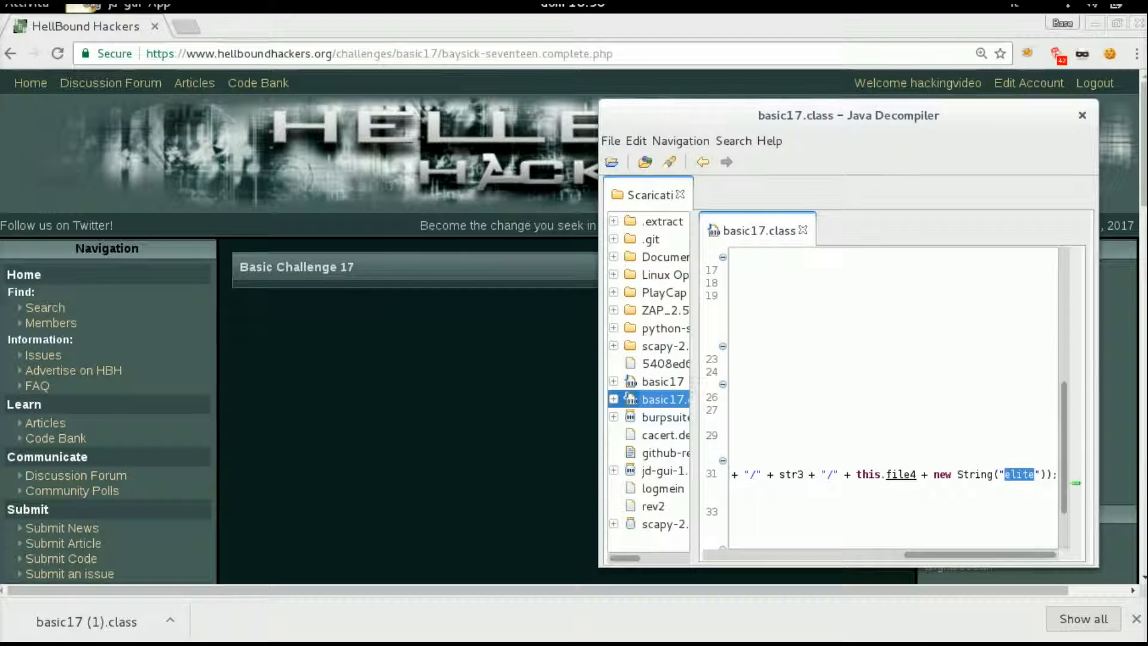
type("?pass=elite")
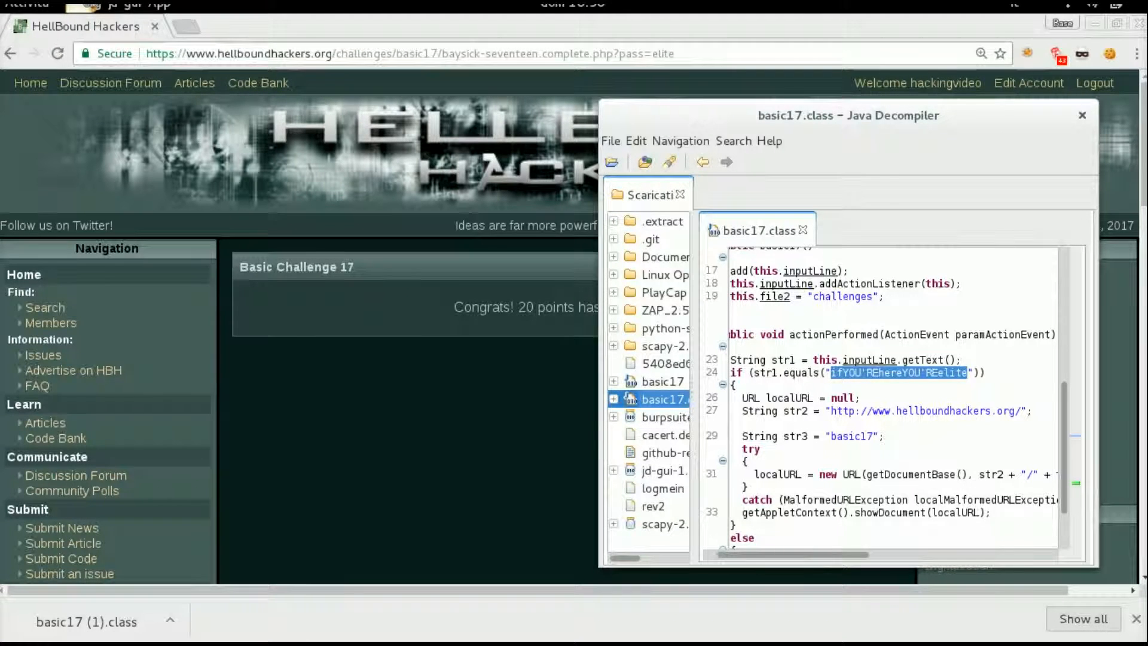
scroll("down", 3)
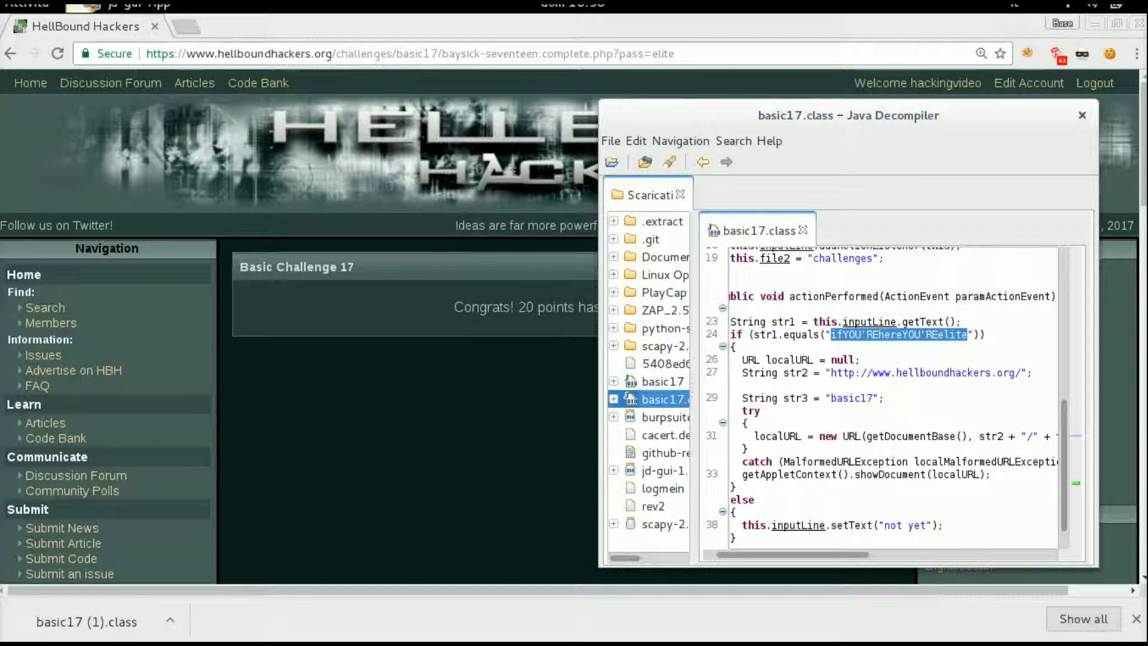
scroll("right", 3)
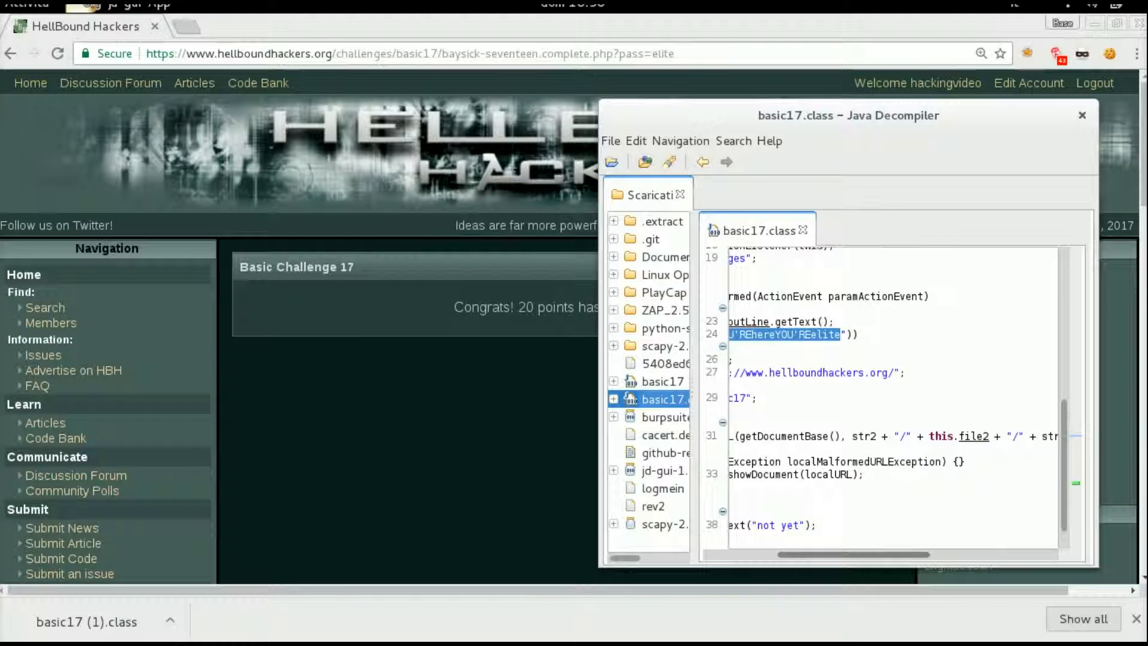